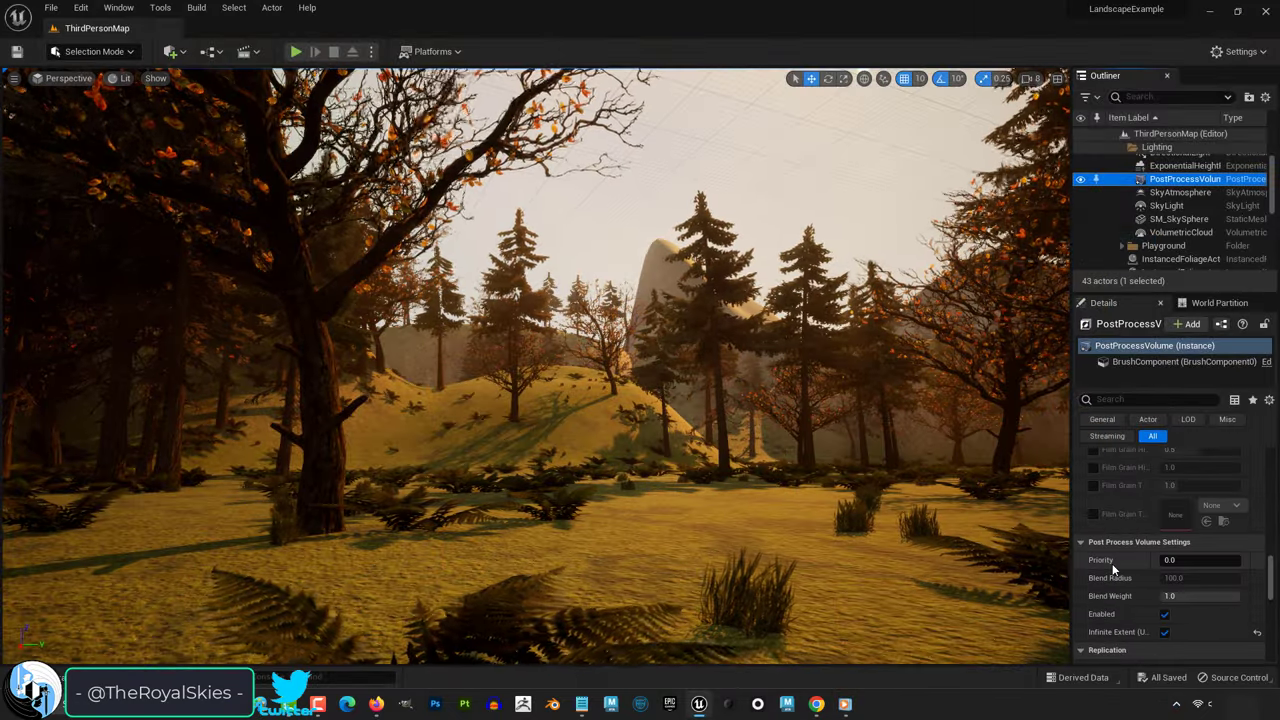
# Scroll the PostProcessVolume Details down to the Image Effects settings.
pyautogui.click(296, 52)
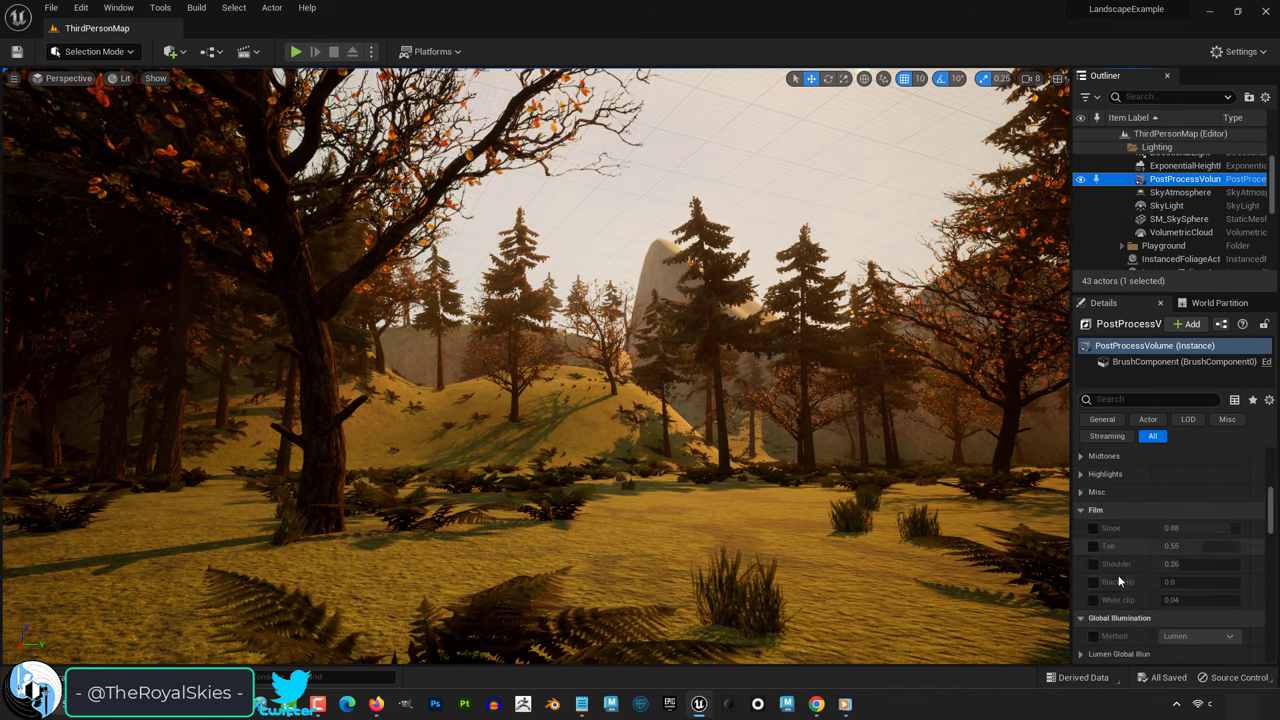
pyautogui.scroll(-3)
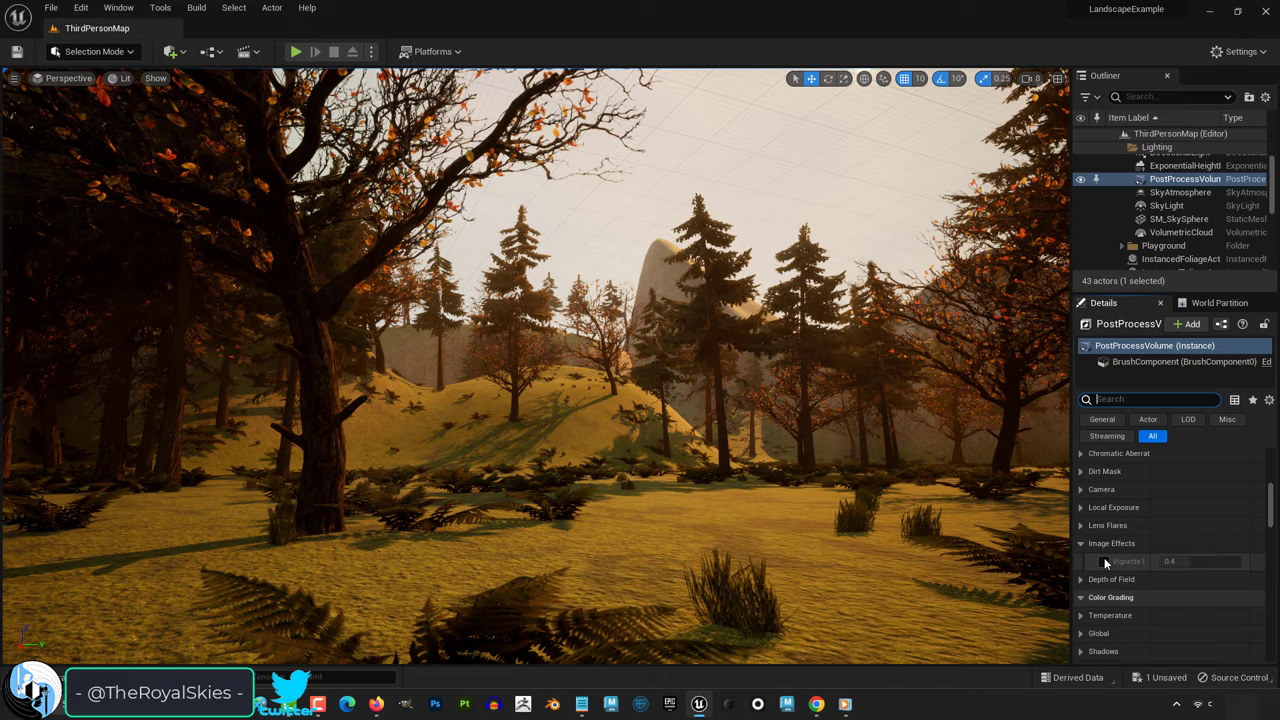
# Enable Vignette Intensity at 0.44 and bring up the Bloom Method choices.
pyautogui.click(1104, 560)
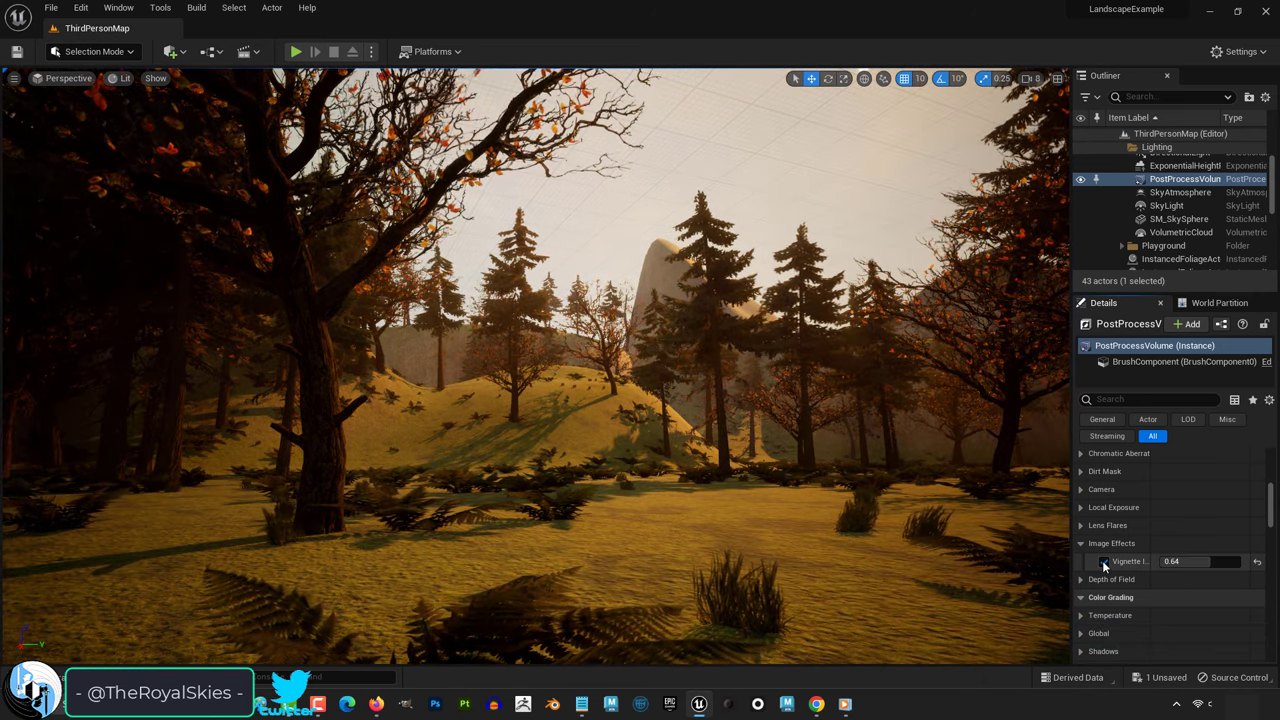
pyautogui.click(1104, 560)
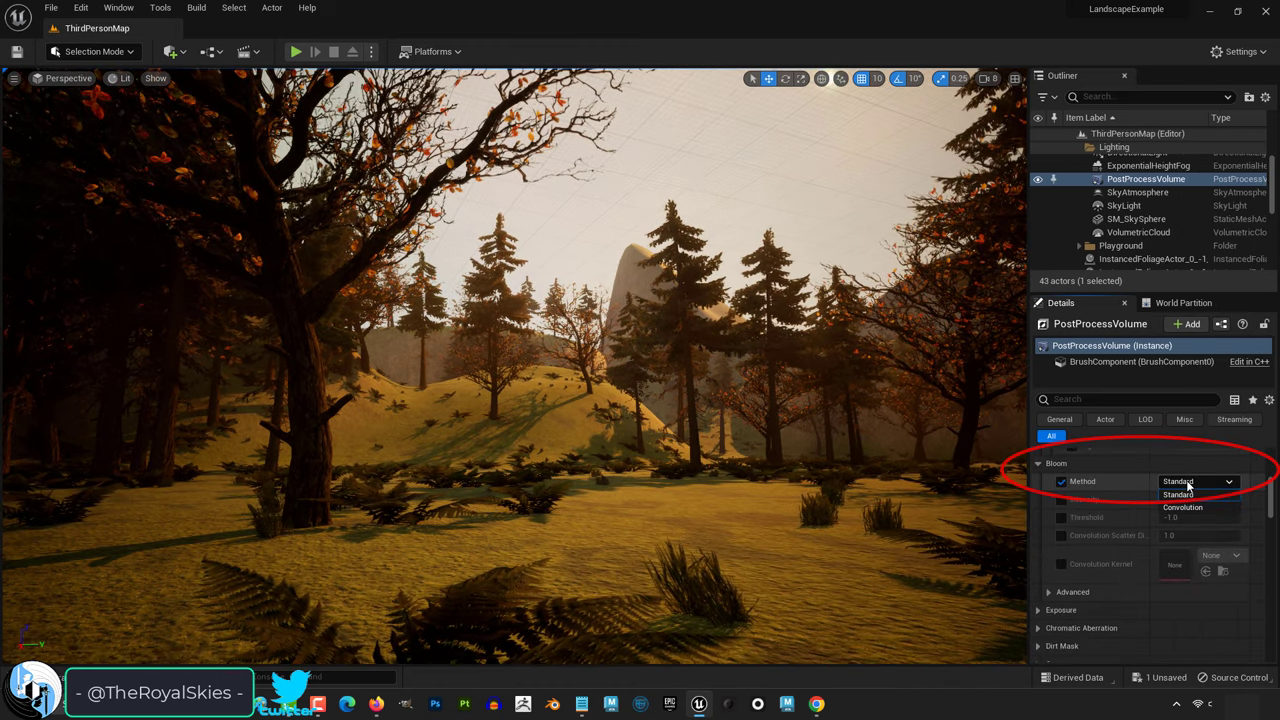
# Use the Standard bloom method with bloom intensity 4.352.
pyautogui.click(1180, 494)
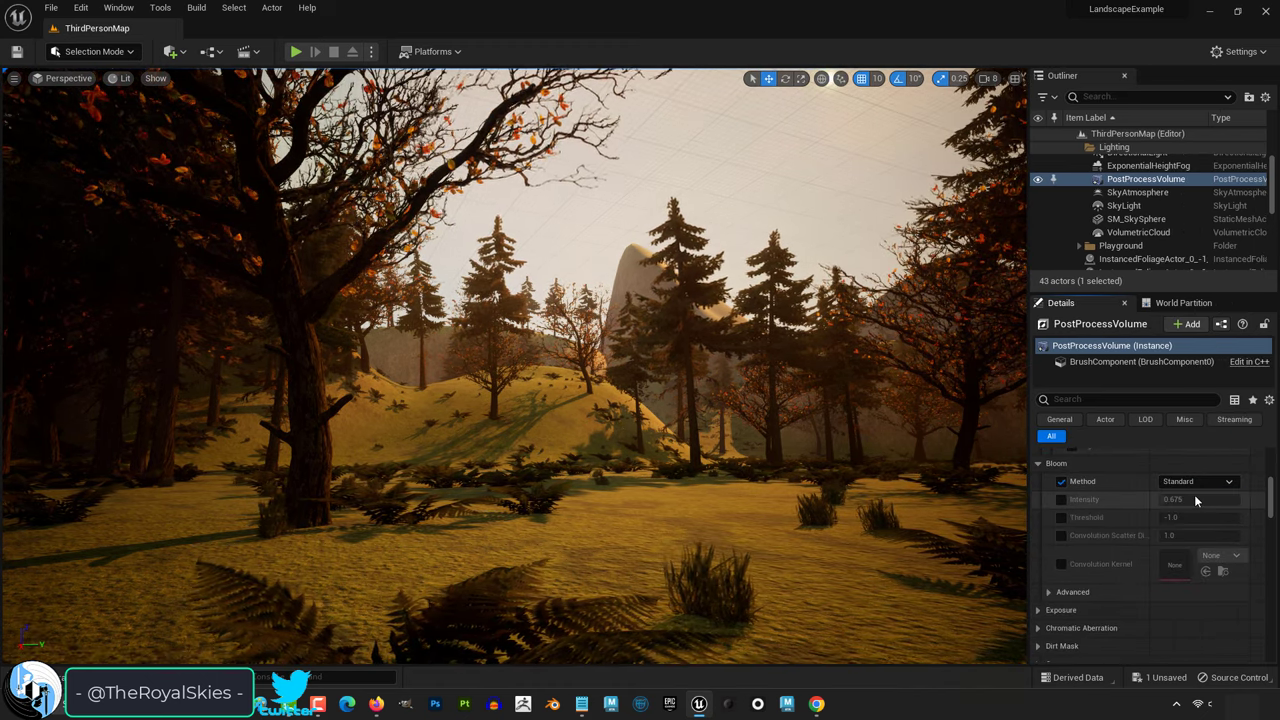
pyautogui.click(1060, 500)
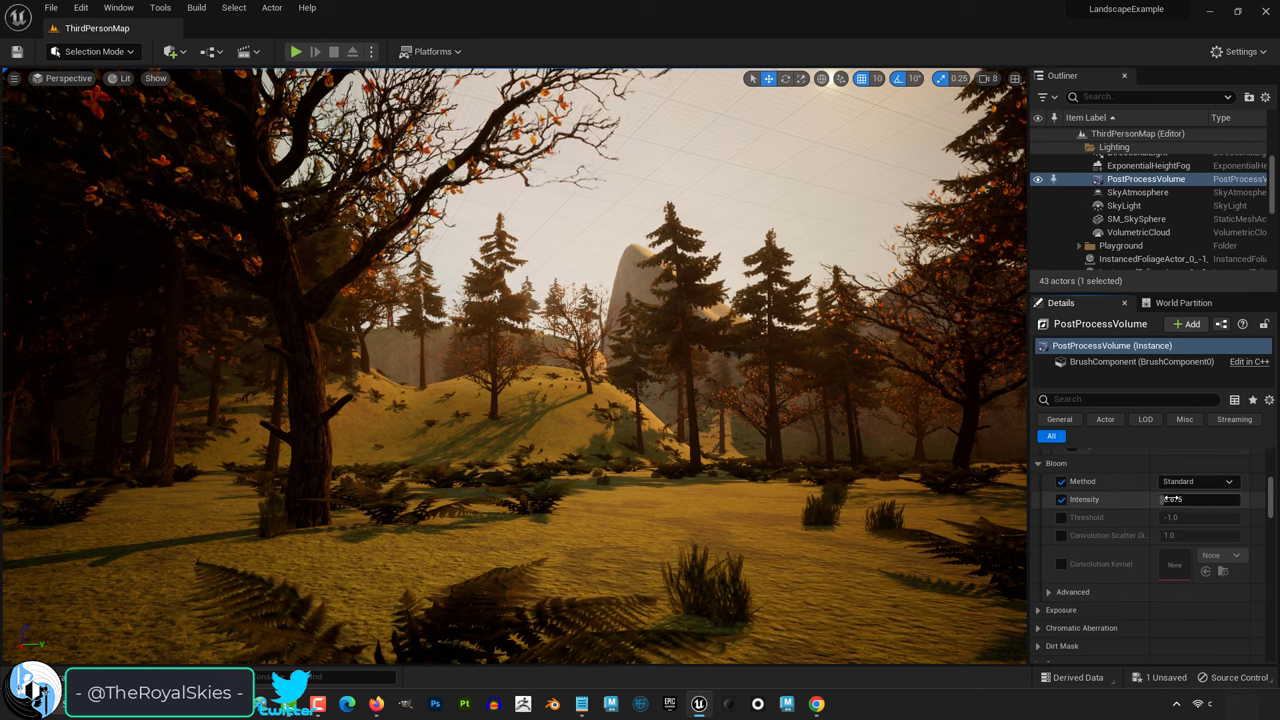
pyautogui.write('4.352')
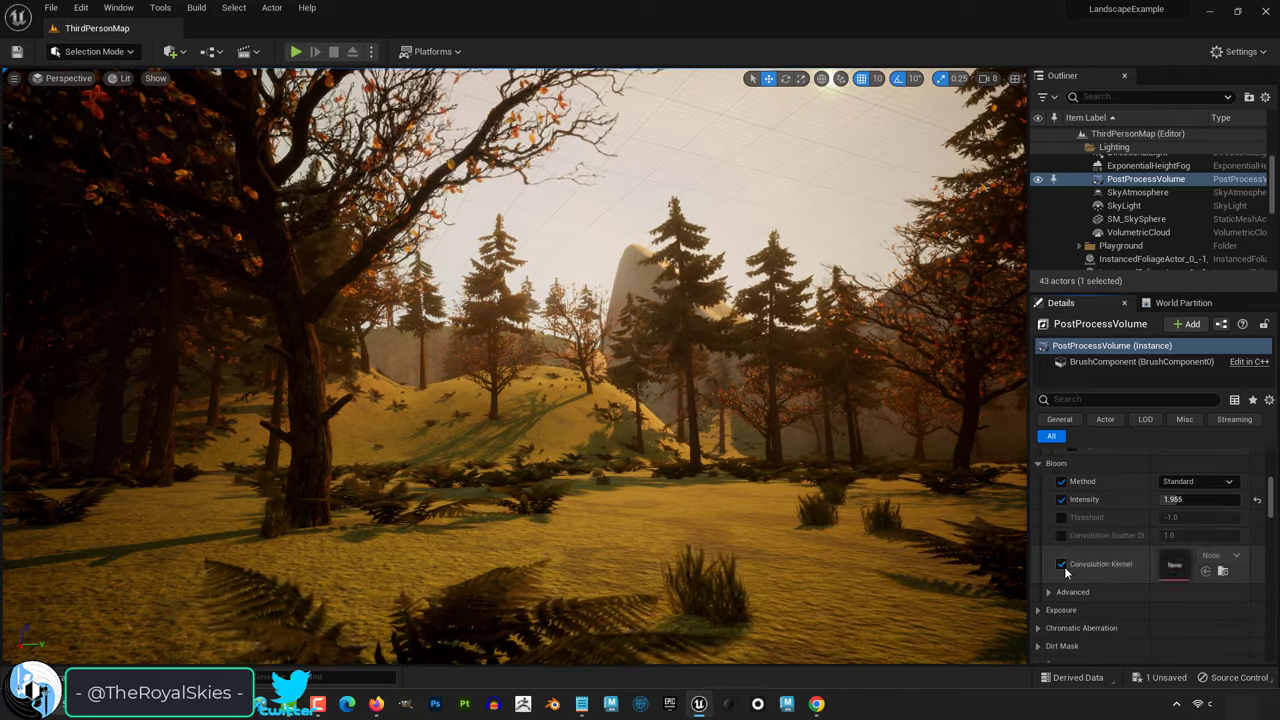
# Enable the global colour-grading Saturation override on the volume.
pyautogui.click(1060, 480)
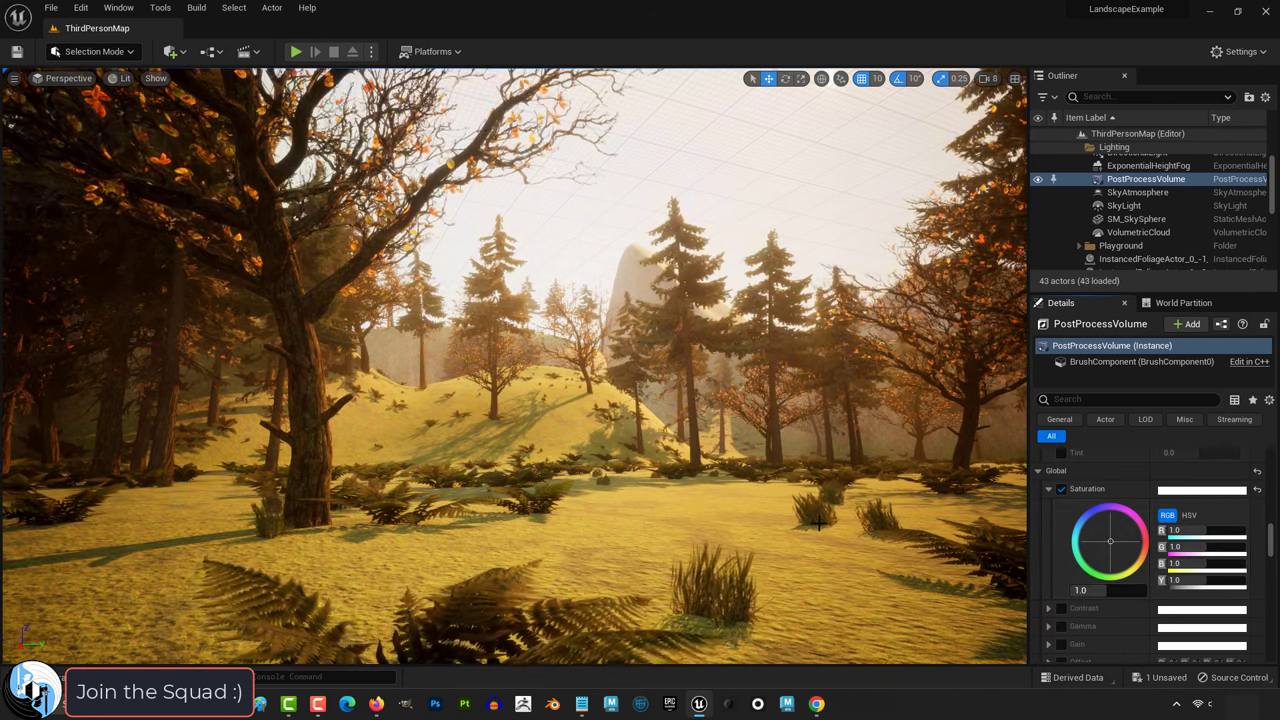
# Enable then revert Global Contrast, and expand the Shadows gamma settings.
pyautogui.click(1048, 508)
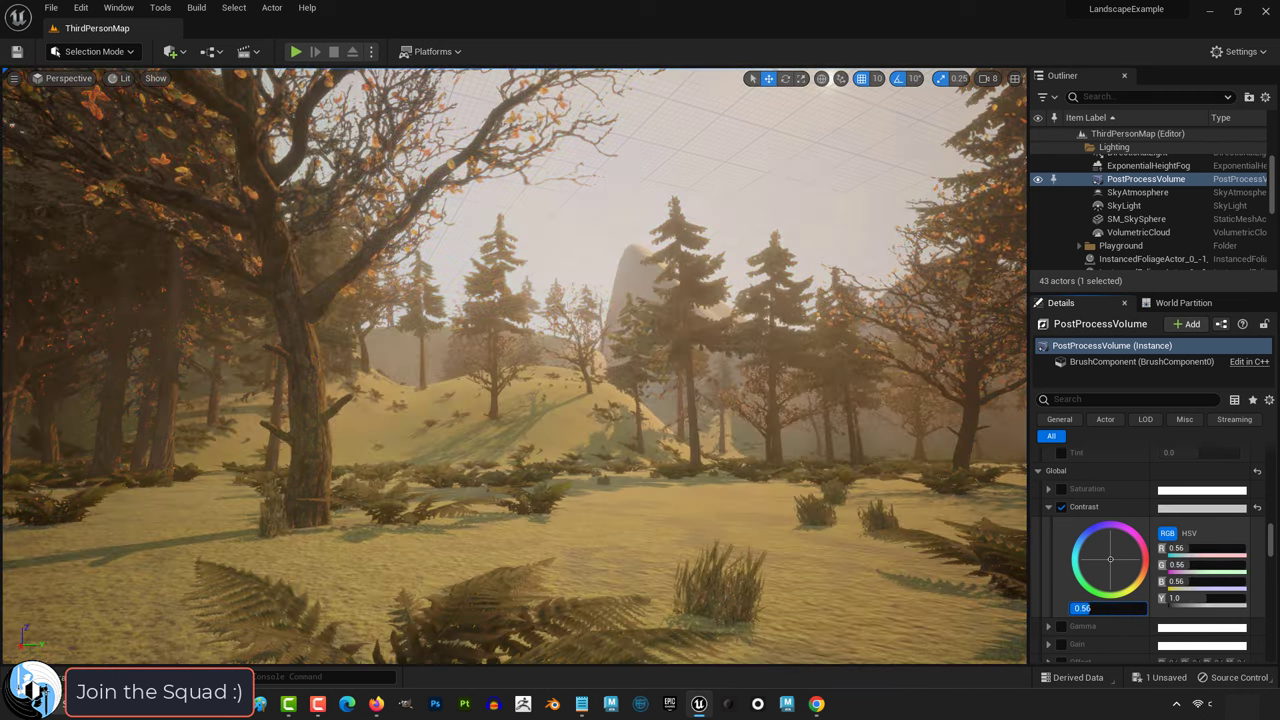
pyautogui.click(1060, 506)
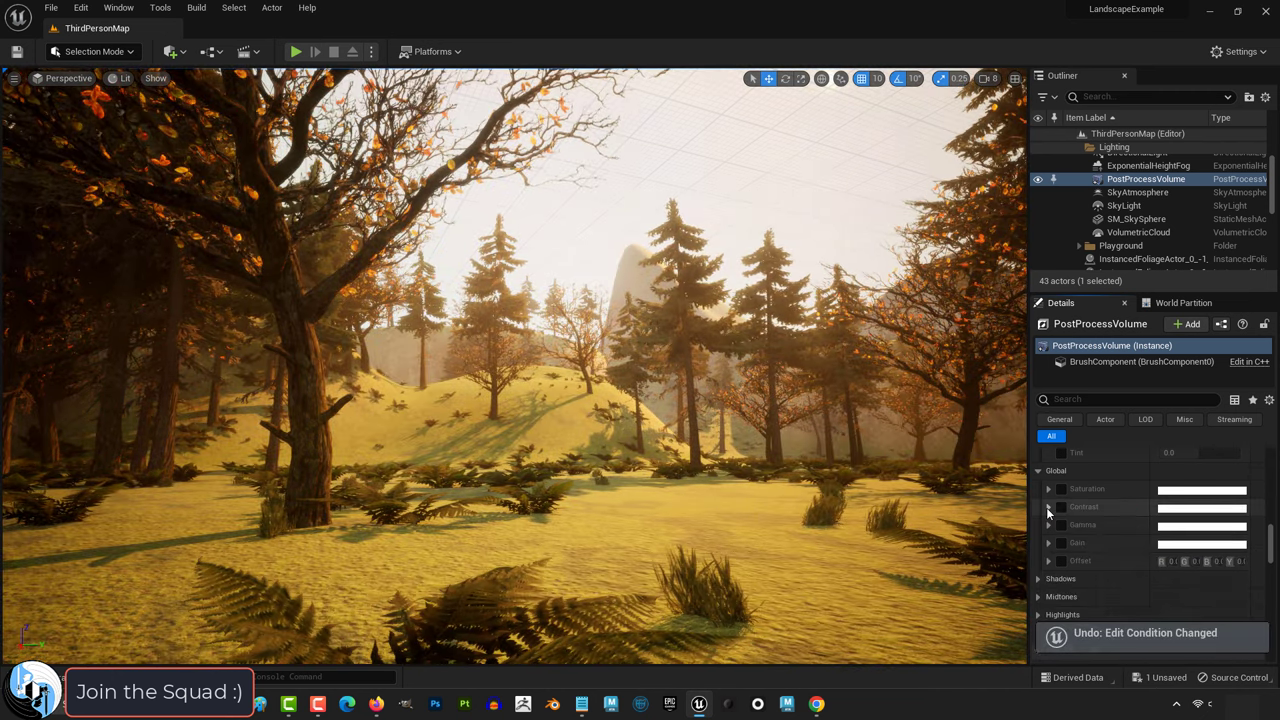
pyautogui.click(1048, 504)
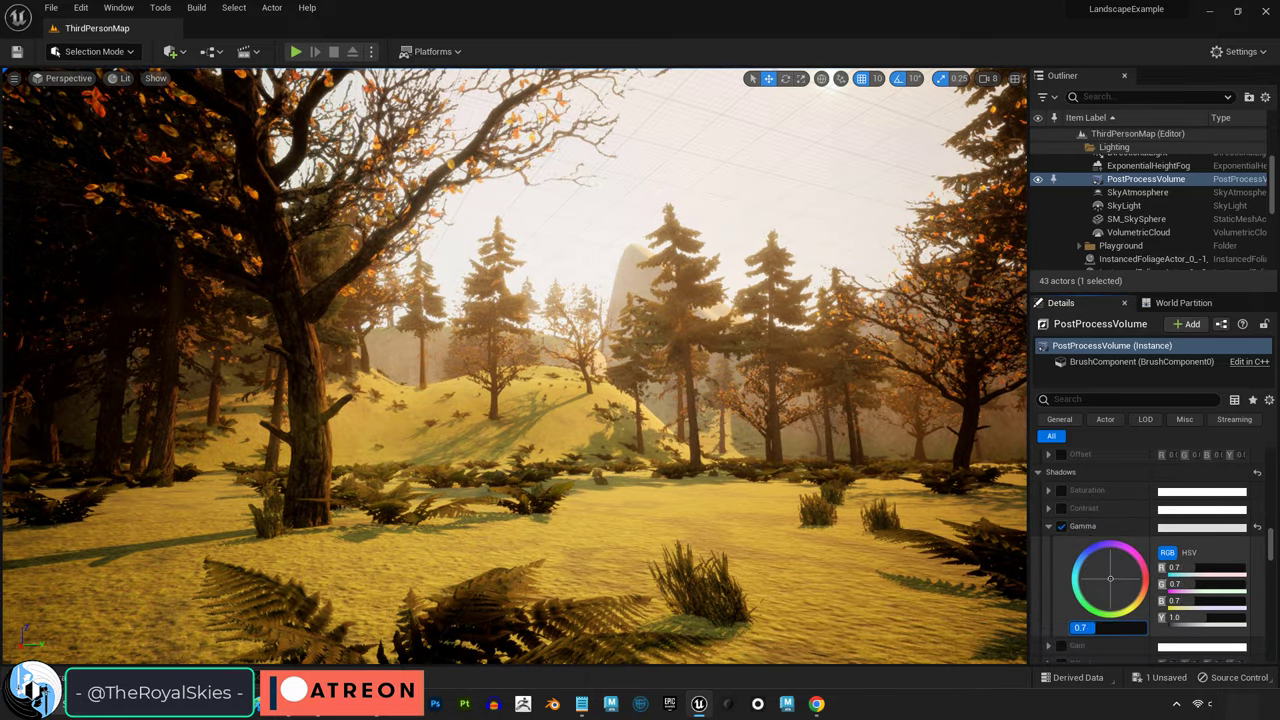
# Collapse the colour-grading sections and enable Film Grain Intensity.
pyautogui.click(1048, 544)
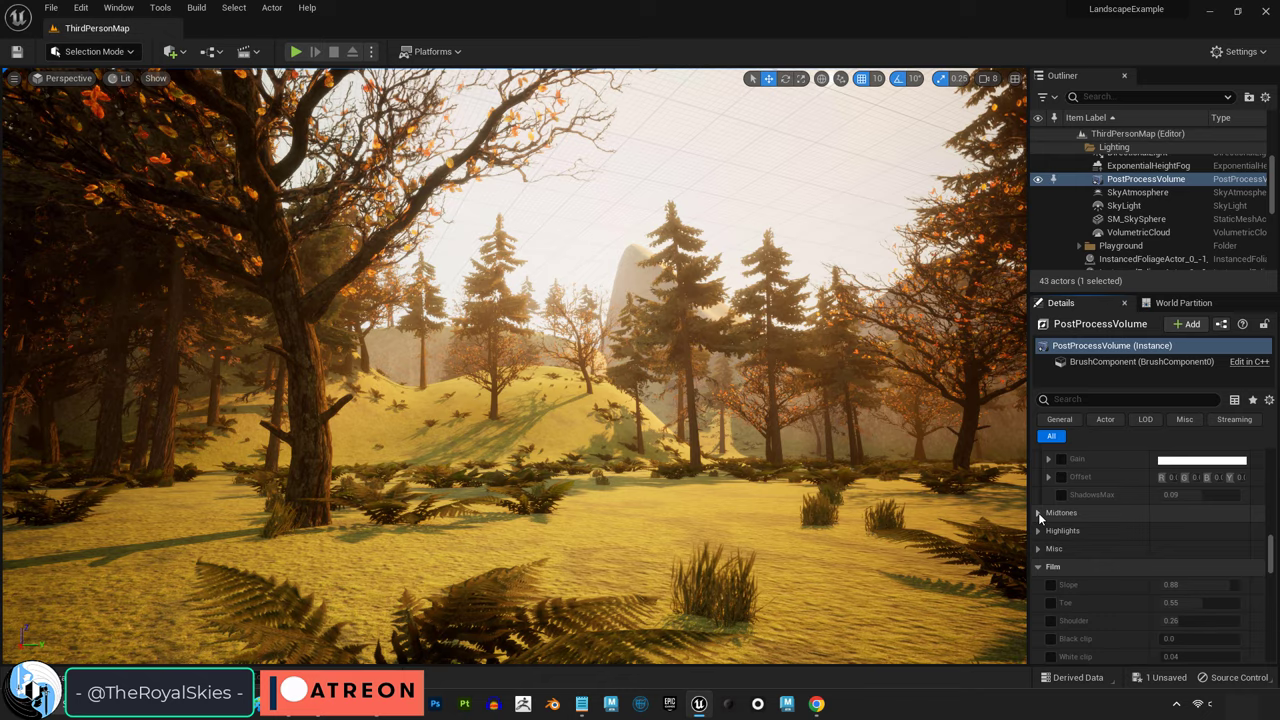
pyautogui.click(1036, 512)
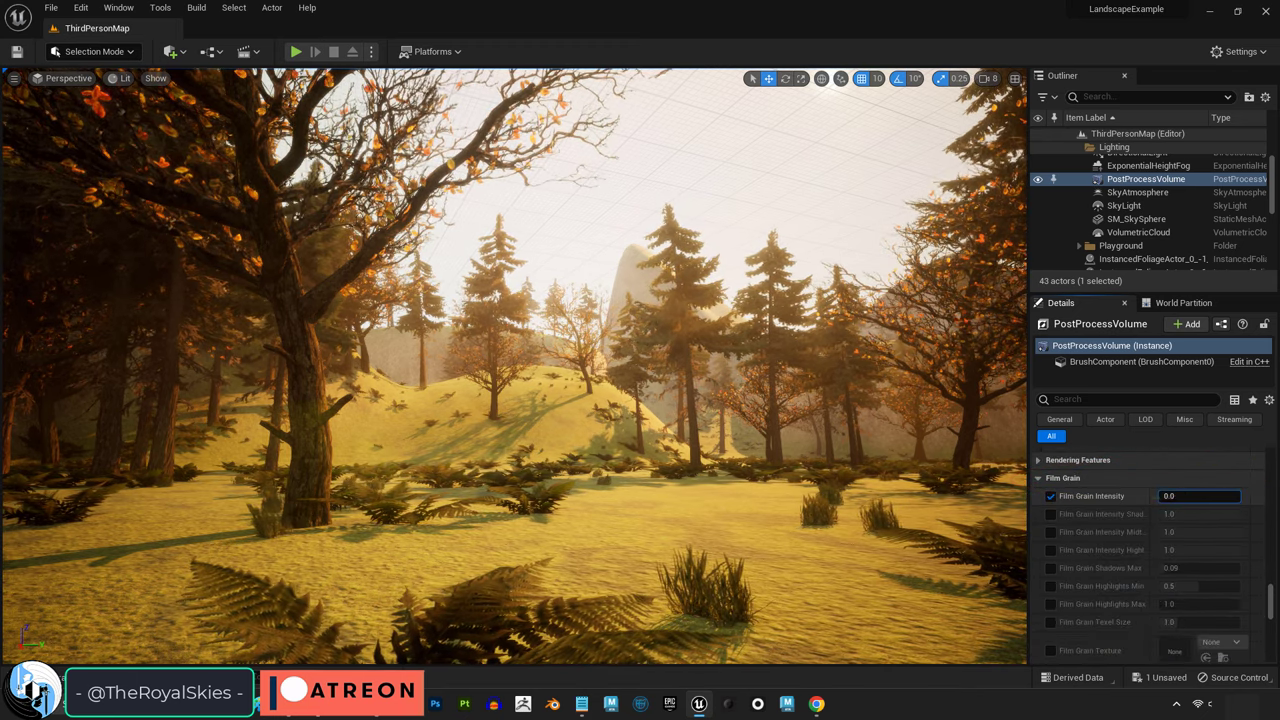
# Set Film Grain Intensity to 1.0 and move down to the Film section.
pyautogui.write('1.0')
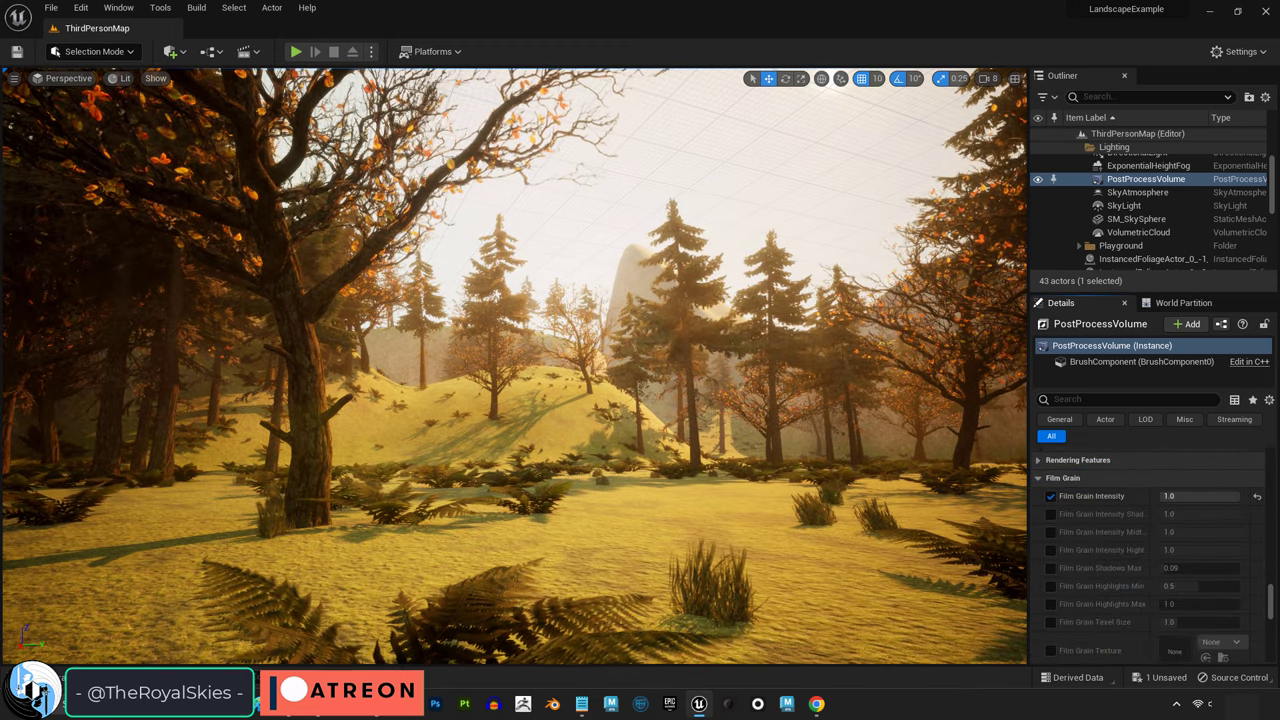
pyautogui.click(1200, 496)
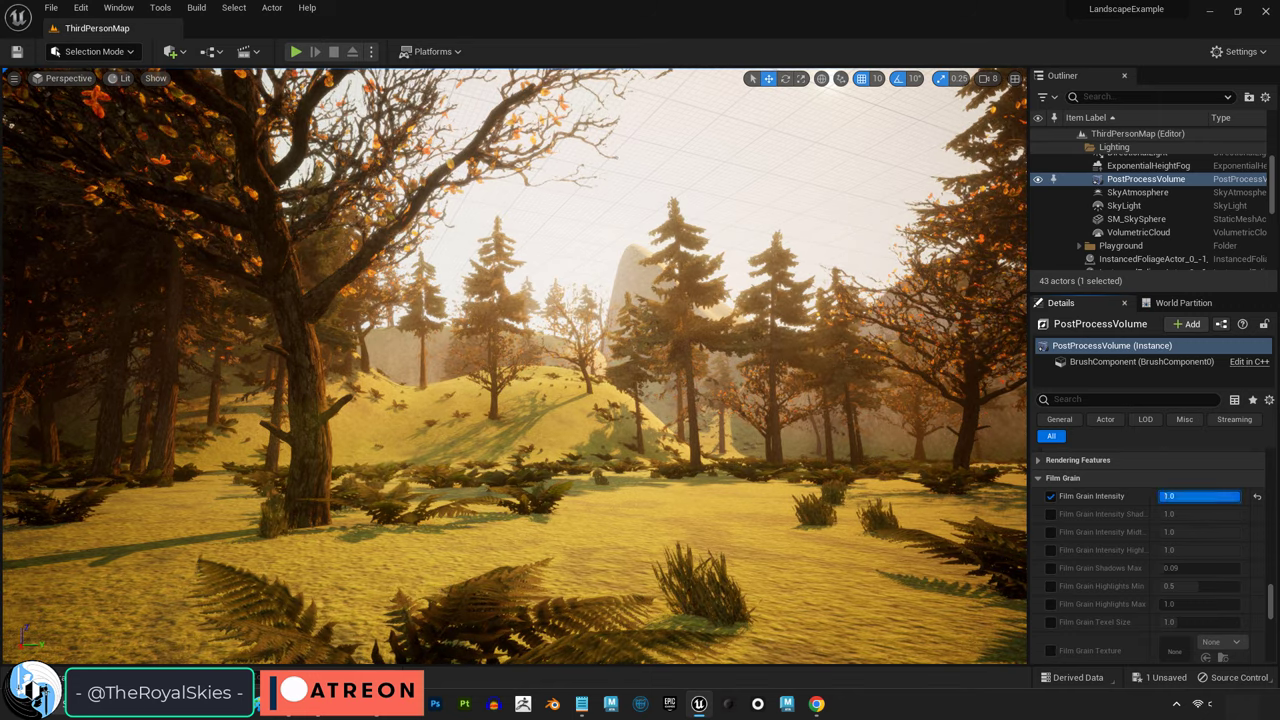
pyautogui.scroll(-3)
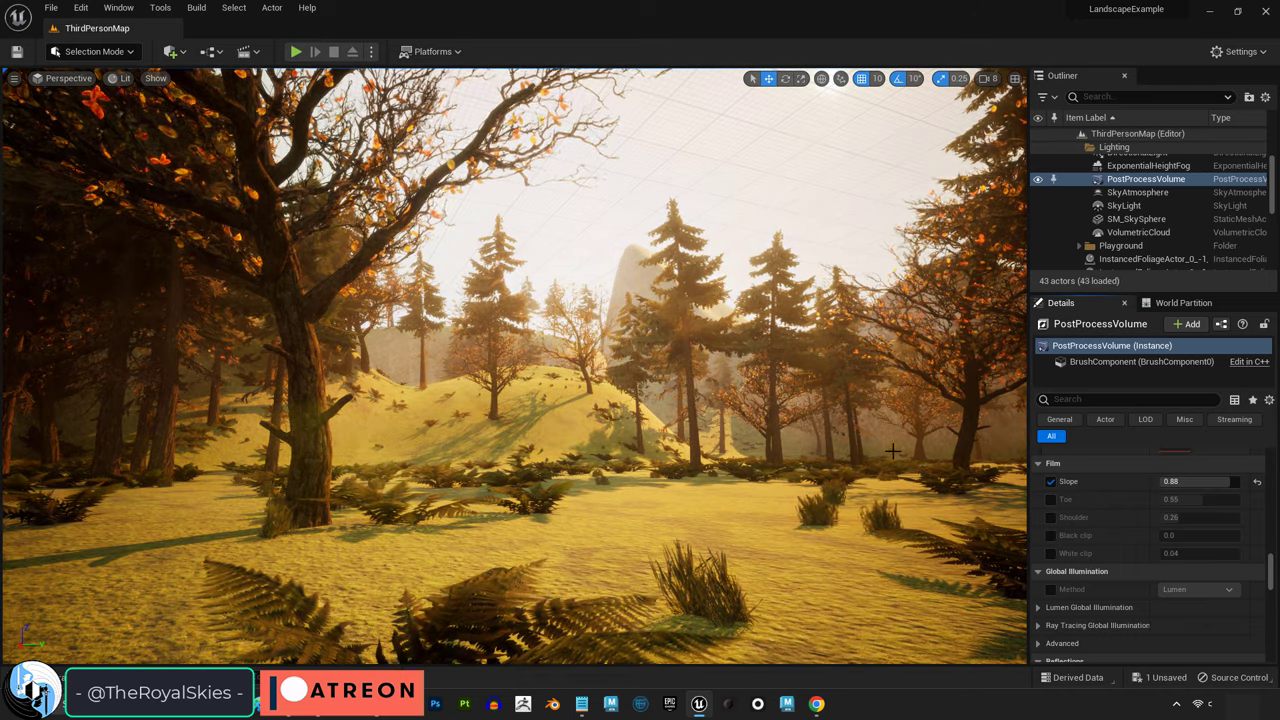
# Enable Film White Clip and play the level in the editor.
pyautogui.click(1050, 500)
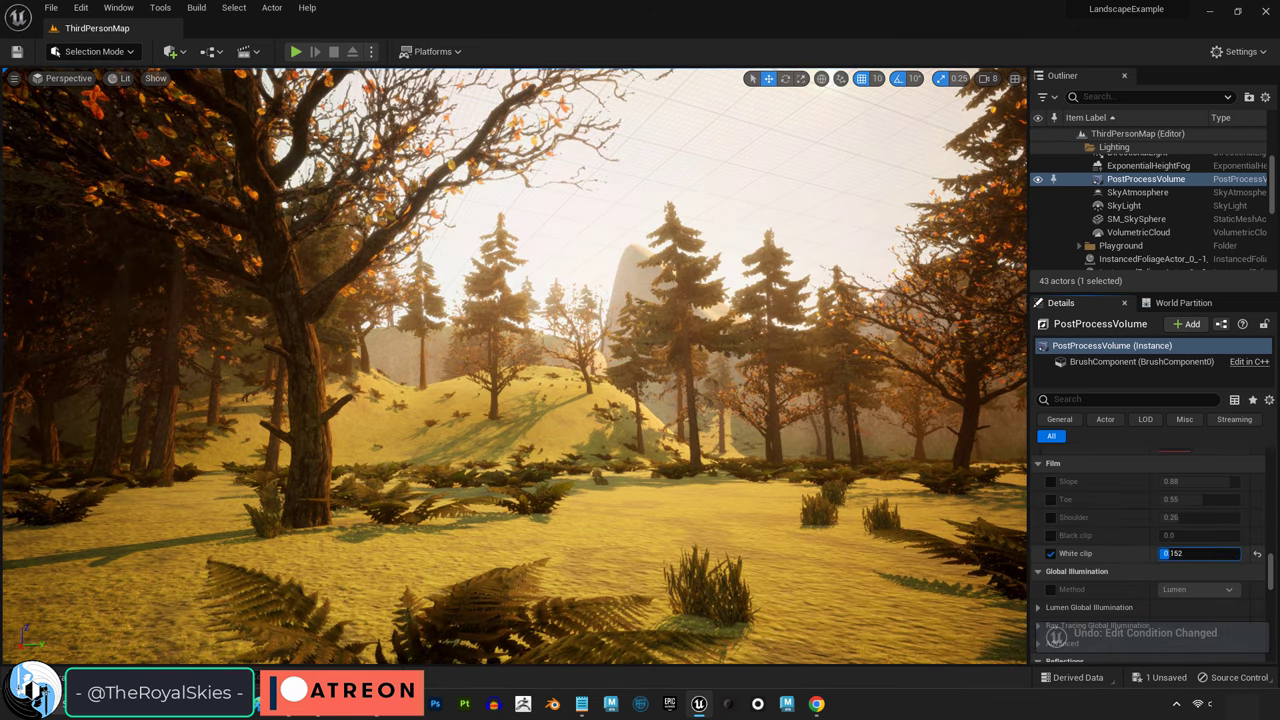
pyautogui.click(294, 52)
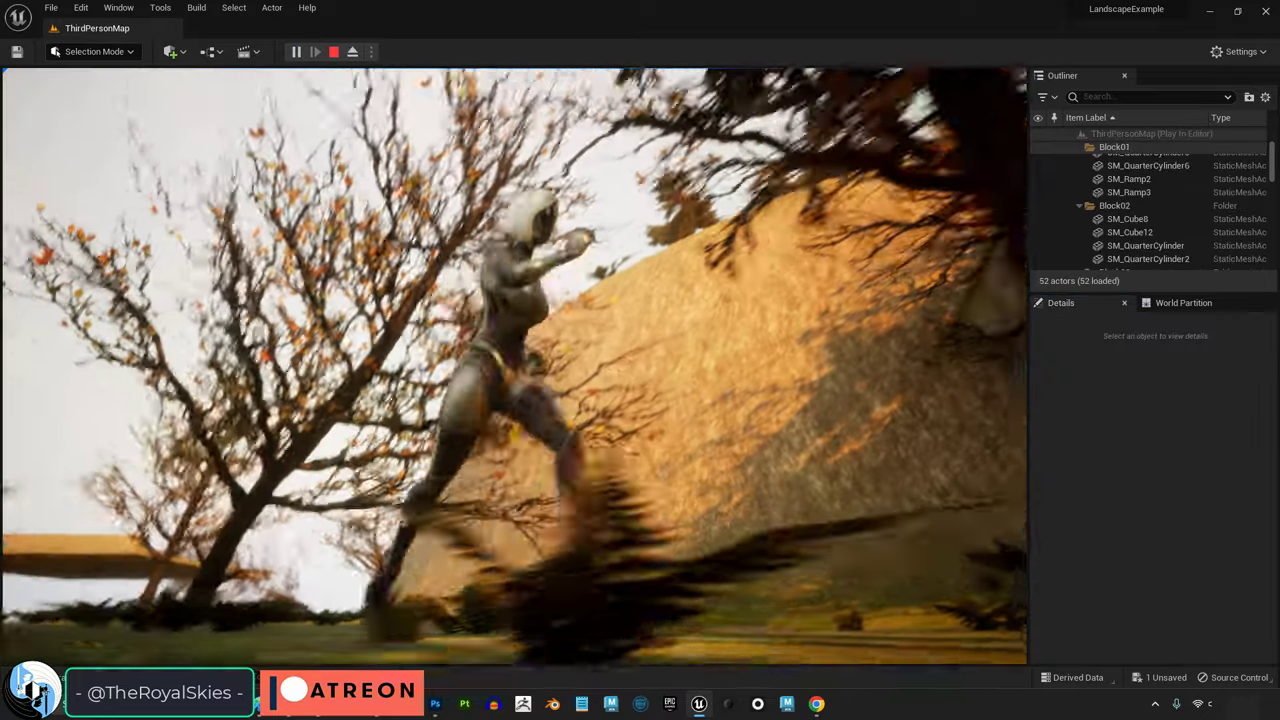